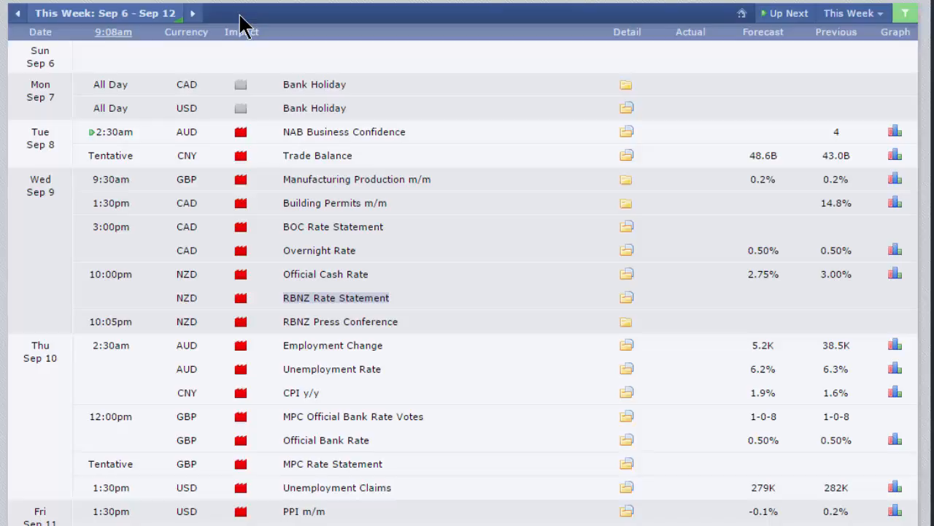
pyautogui.moveTo(305, 47)
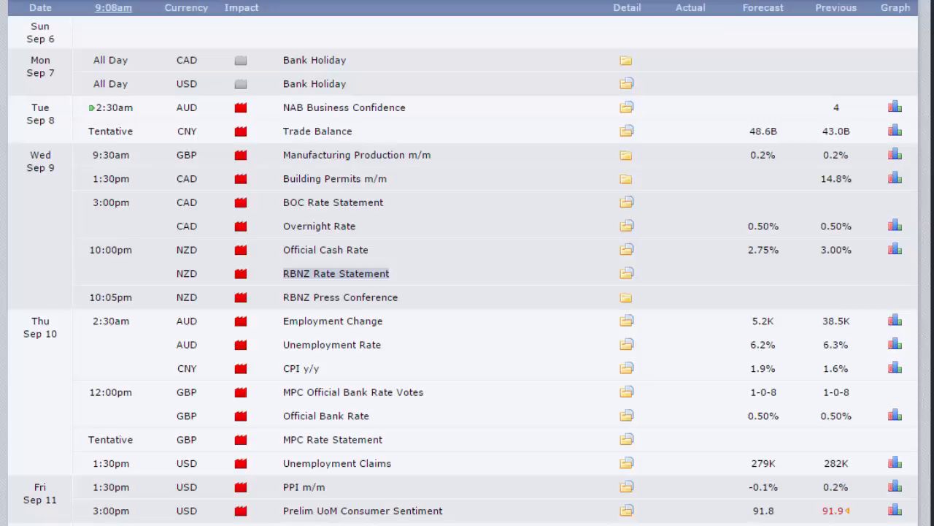
pyautogui.moveTo(121, 189)
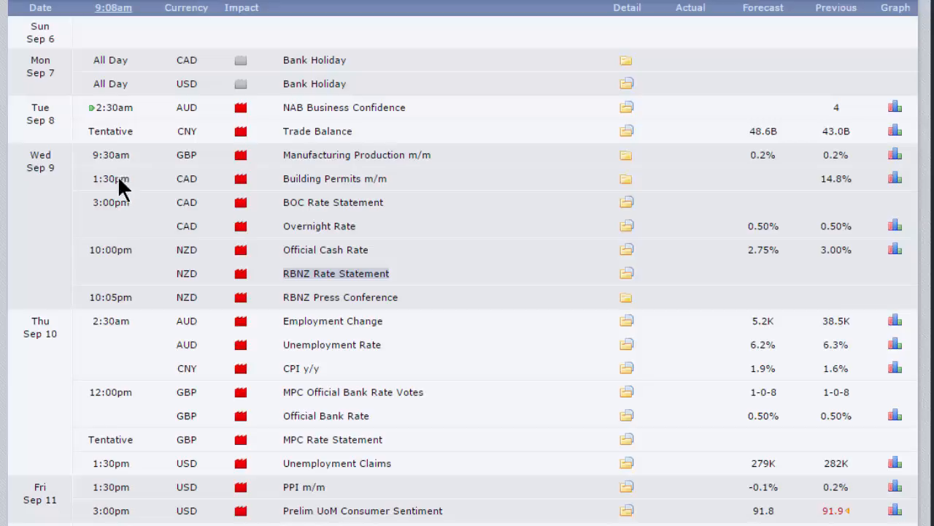
pyautogui.moveTo(94, 69)
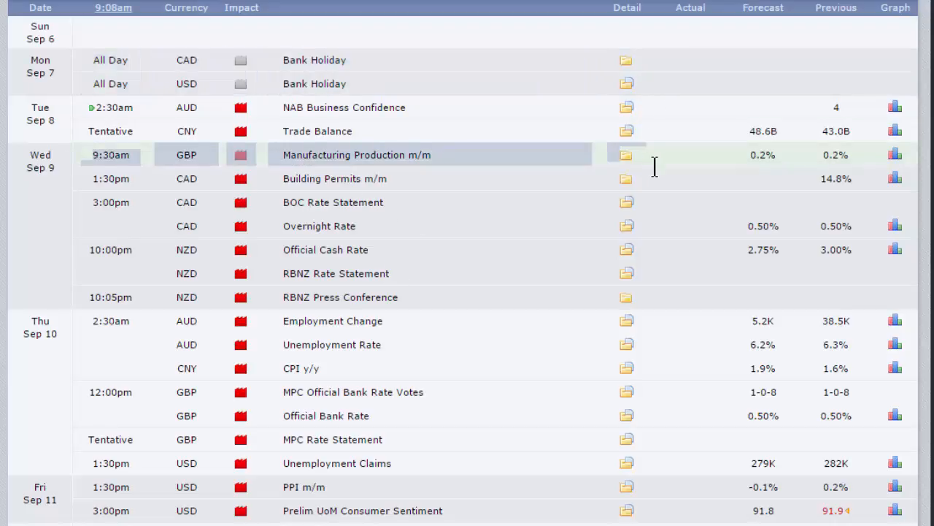
pyautogui.moveTo(638, 179)
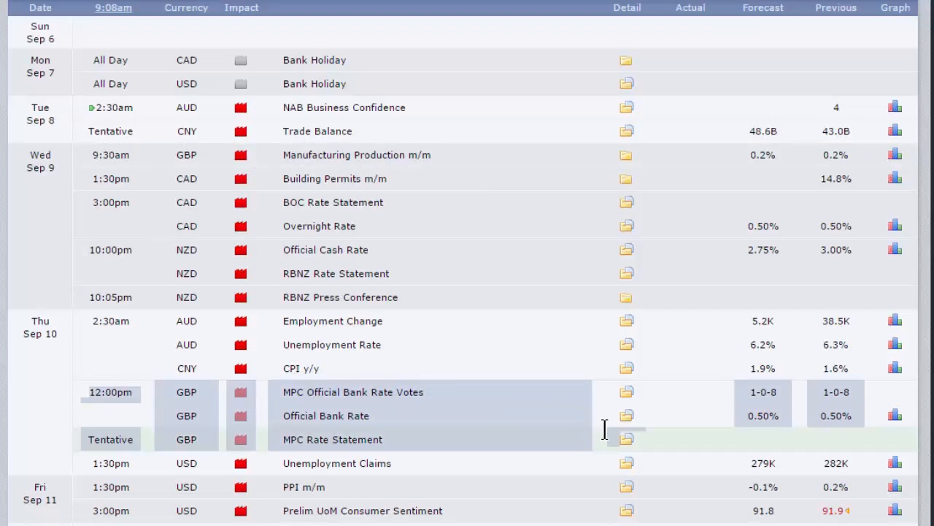
pyautogui.moveTo(630, 443)
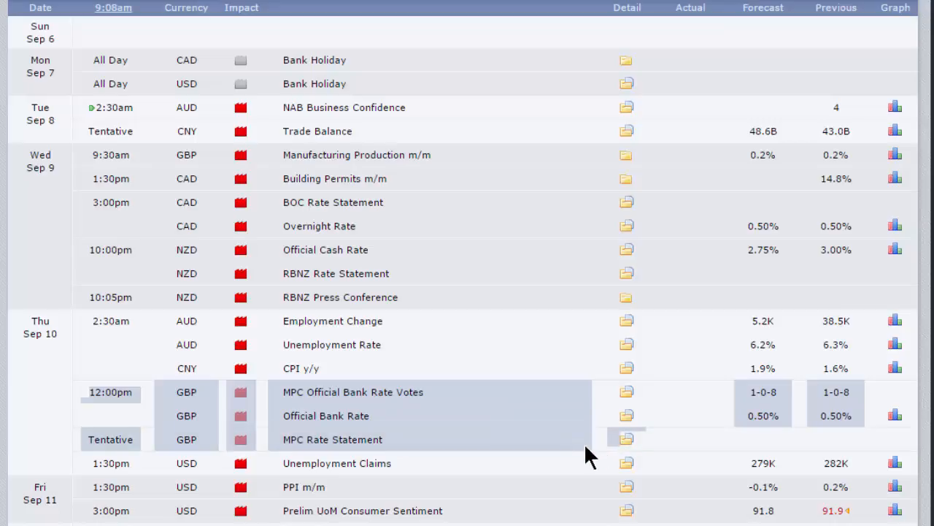
pyautogui.moveTo(368, 438)
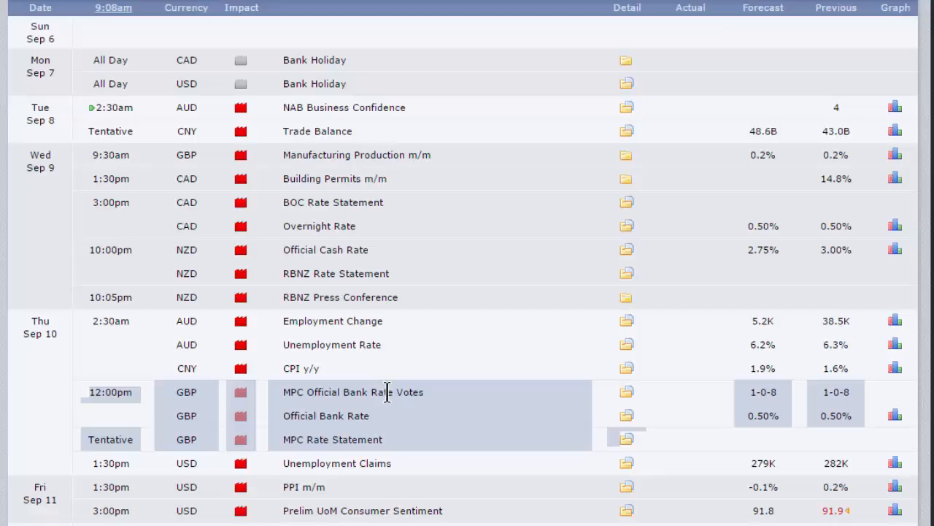
pyautogui.moveTo(391, 409)
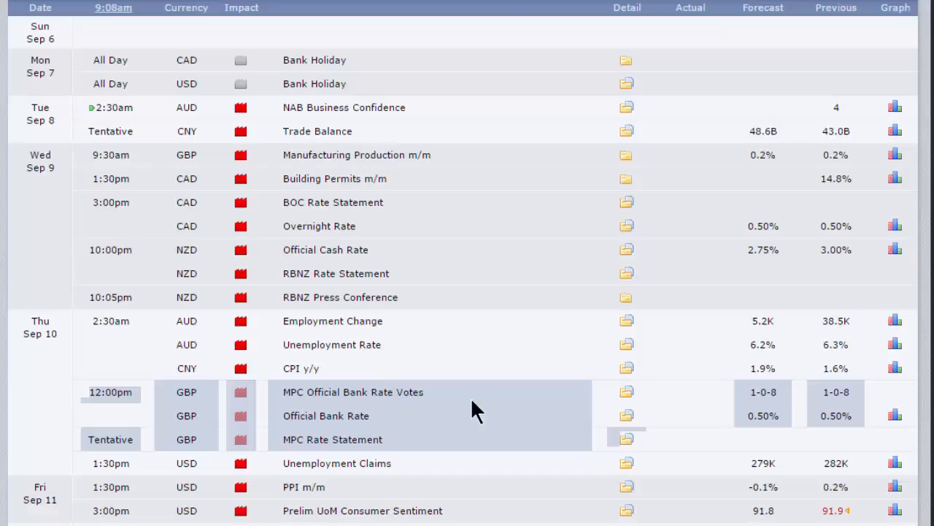
pyautogui.moveTo(430, 407)
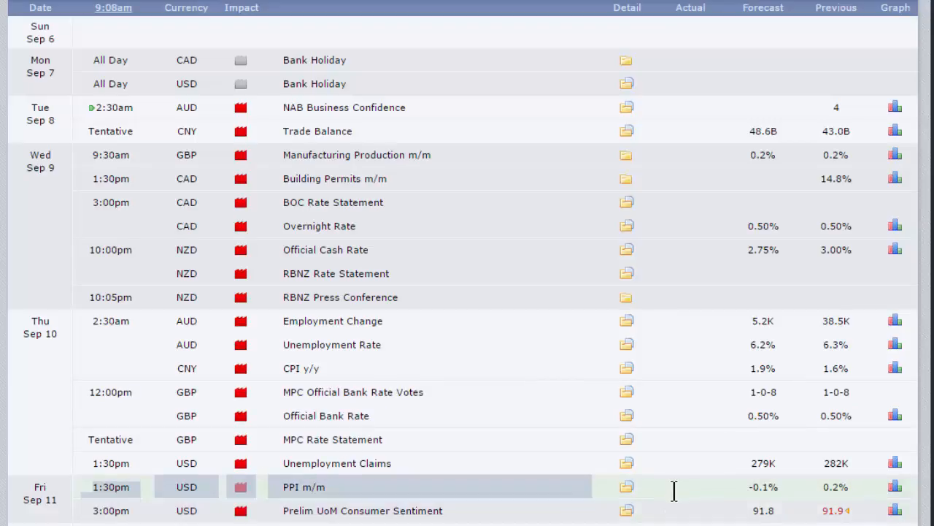
pyautogui.moveTo(680, 503)
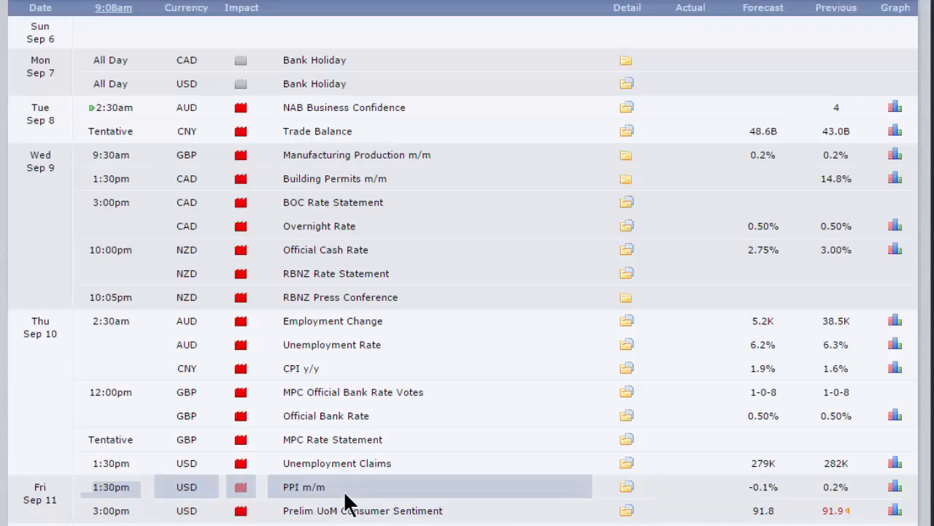
pyautogui.moveTo(328, 496)
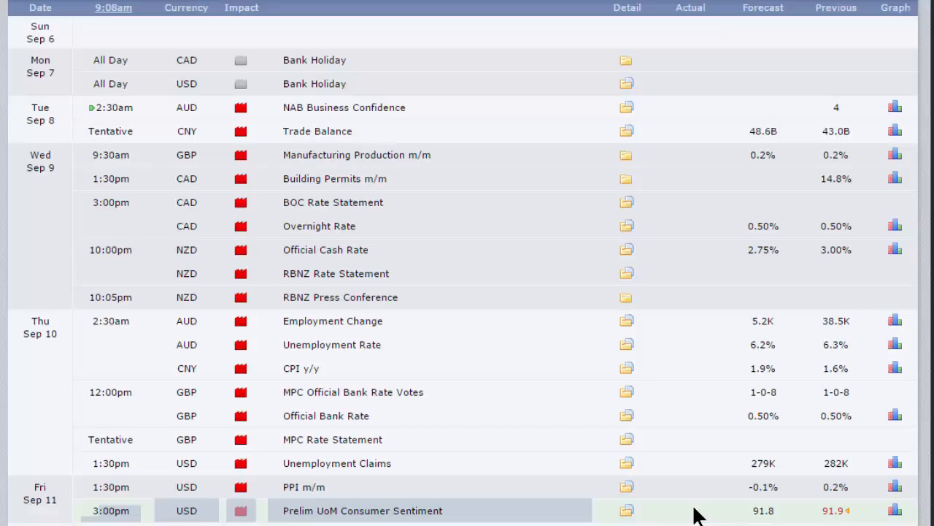
pyautogui.moveTo(620, 518)
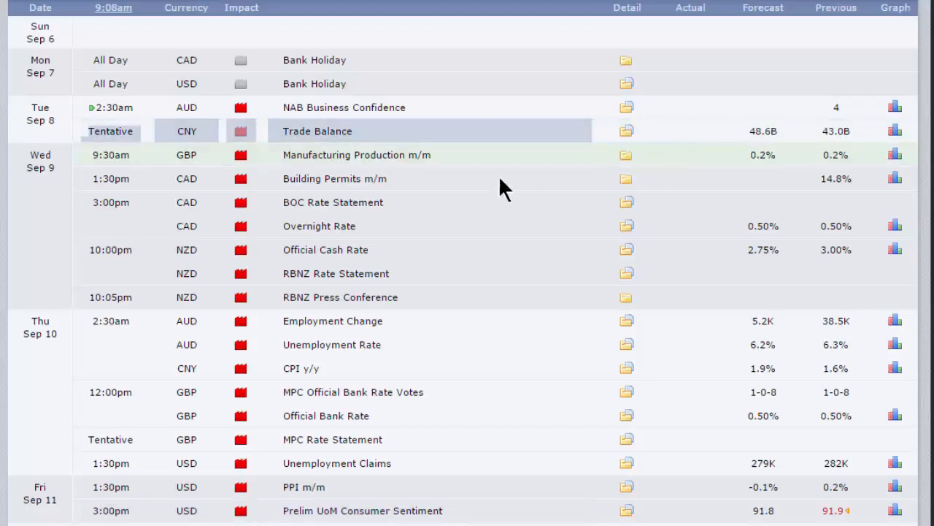
pyautogui.moveTo(434, 177)
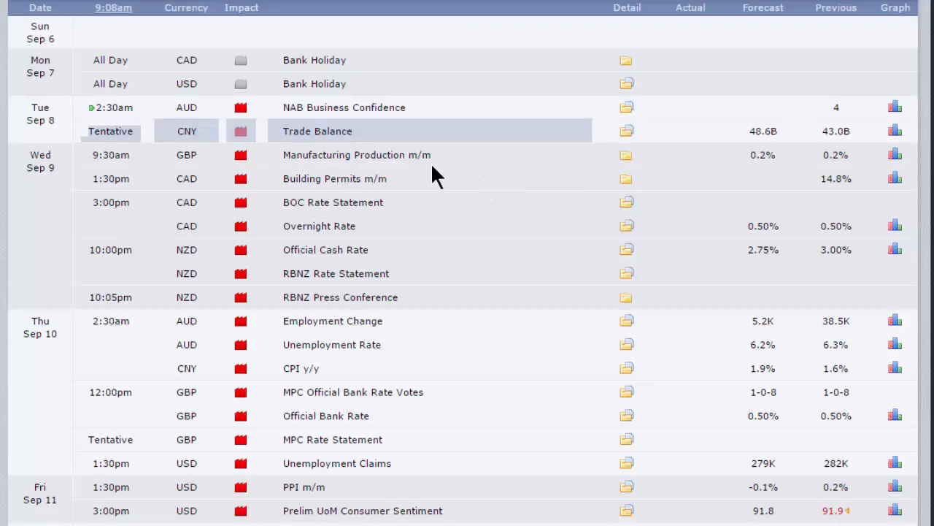